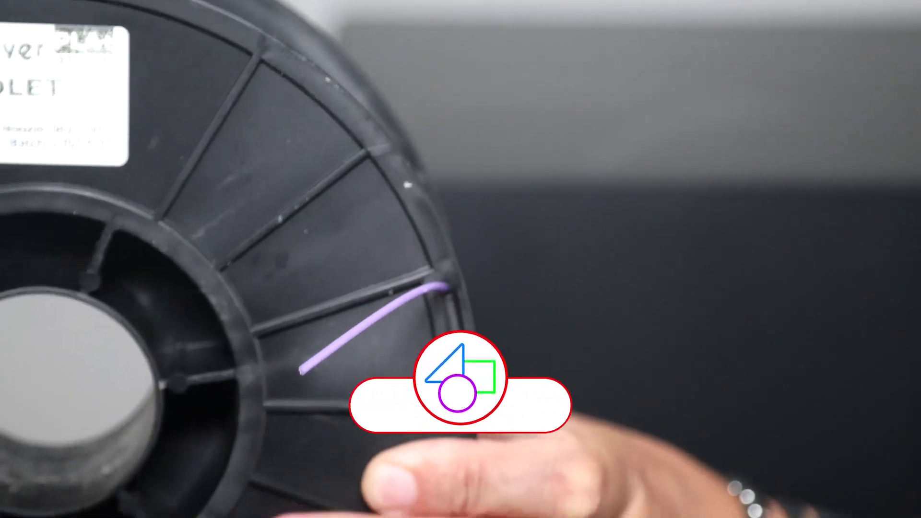
click(579, 409)
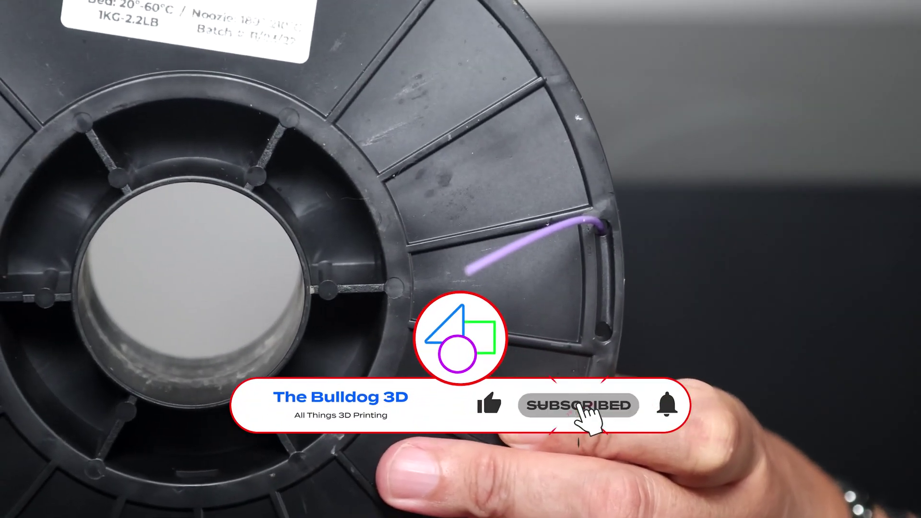